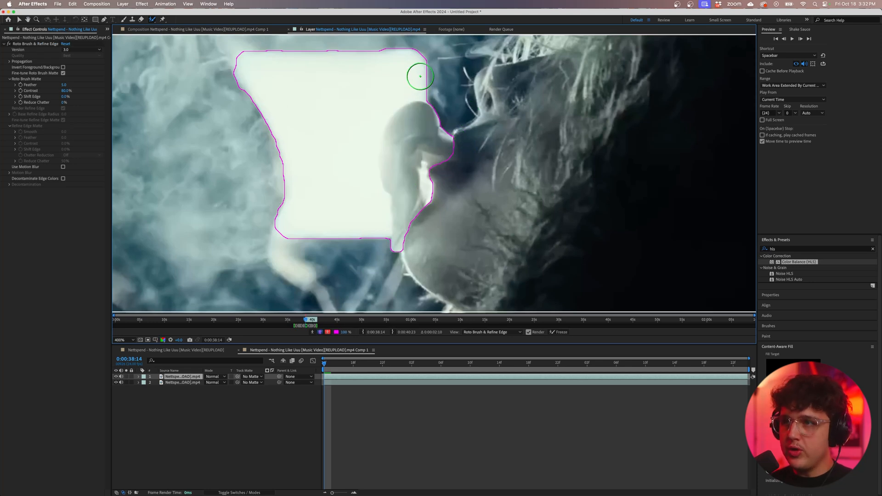
Subtract the background from the Roto Brush selection, leaving only the smoke plume.
left_click_drag(420, 74, 359, 247)
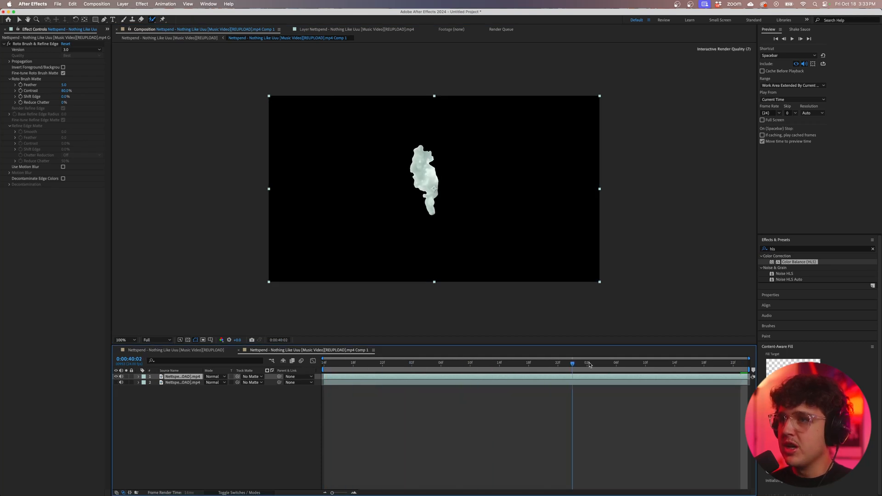
Refine the smoke matte's edge and check it on a later frame as it propagates.
left_click(441, 362)
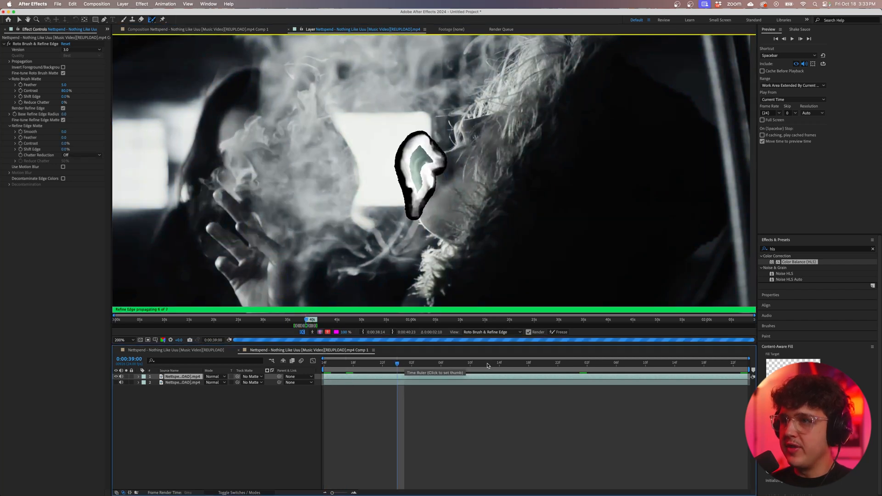
left_click(500, 363)
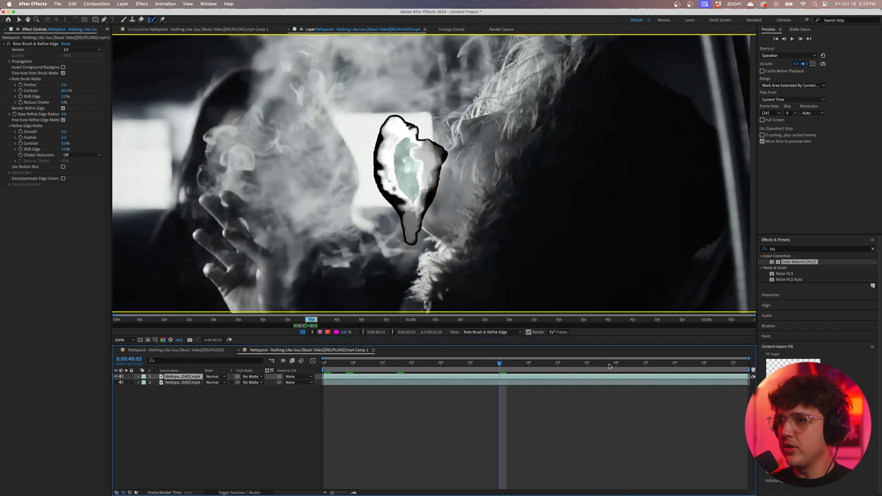
left_click(552, 332)
type("find")
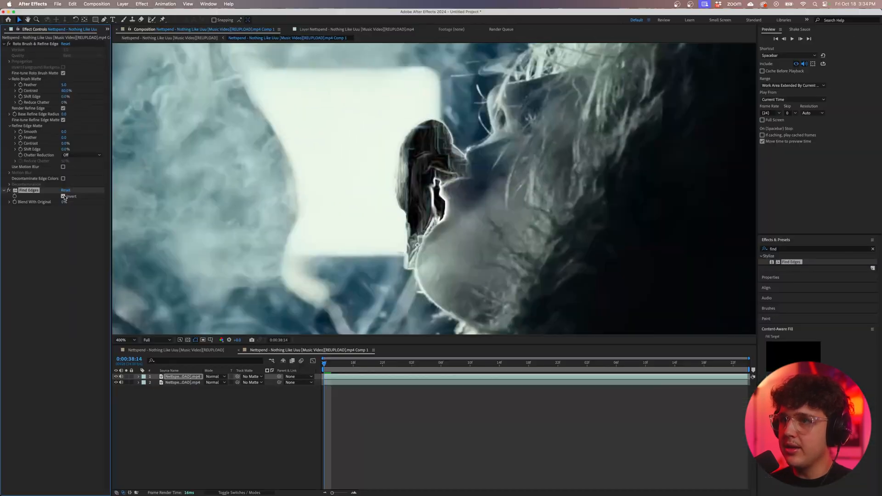
Add a Tint effect mapping white to red and reveal the layer blending mode column for Screen.
type("tint")
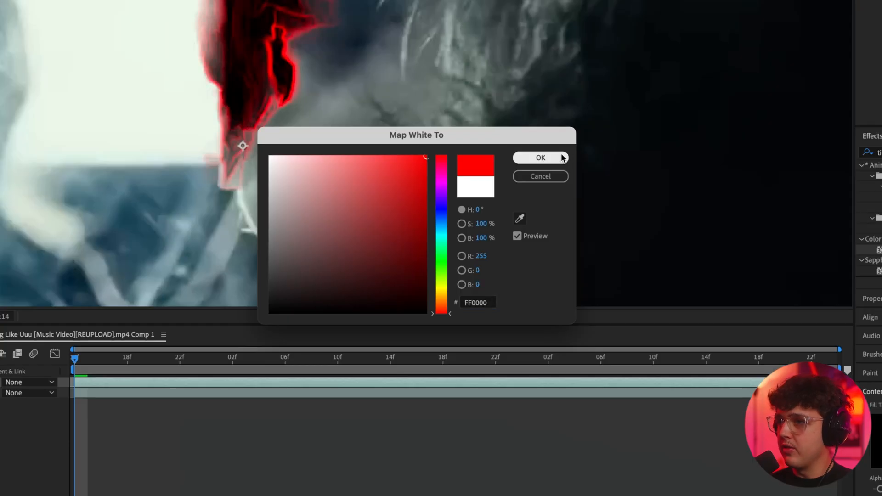
left_click(540, 157)
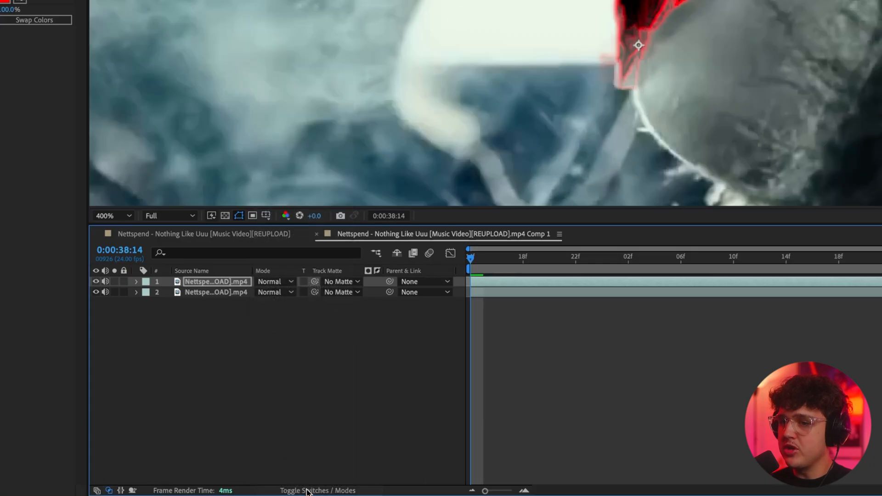
left_click(317, 490)
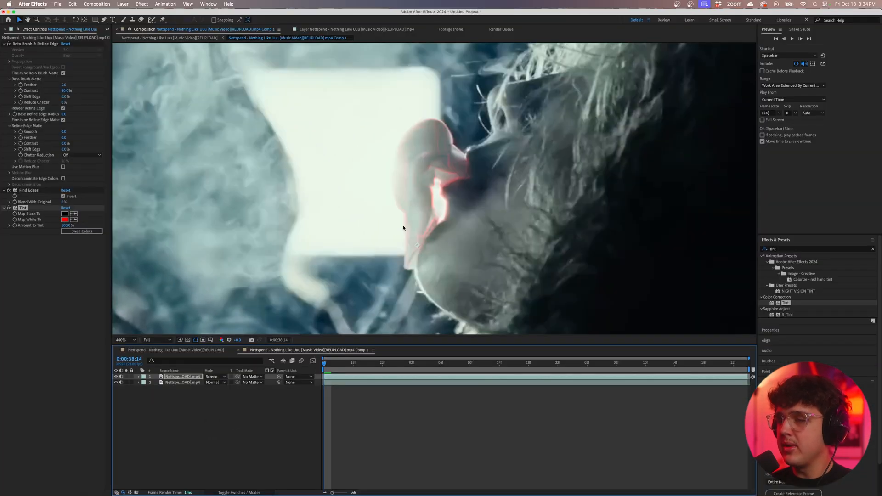
Apply Deep Glow to the smoke layer so the red edges bloom over the footage.
left_click(463, 363)
type("glow")
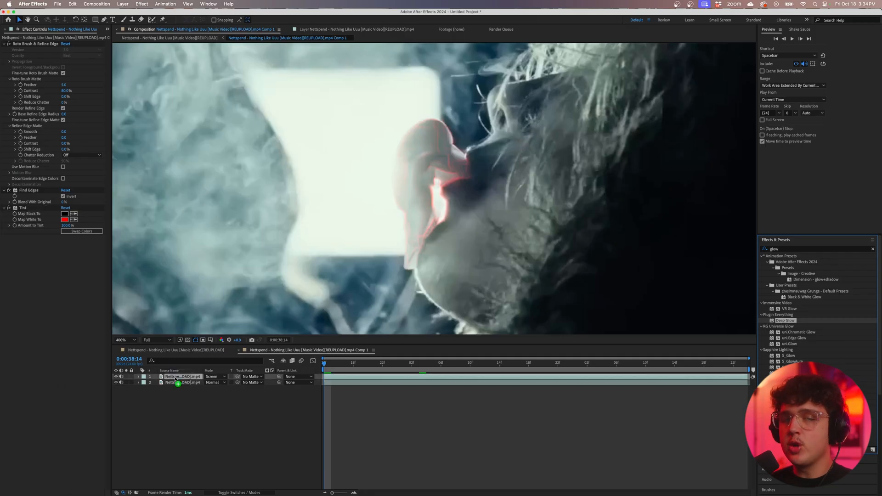
double_click(783, 320)
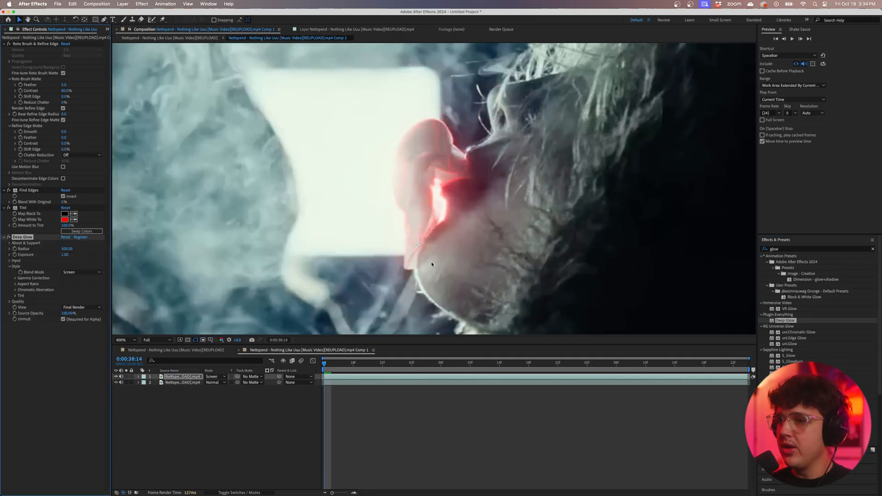
mouse_move(445, 222)
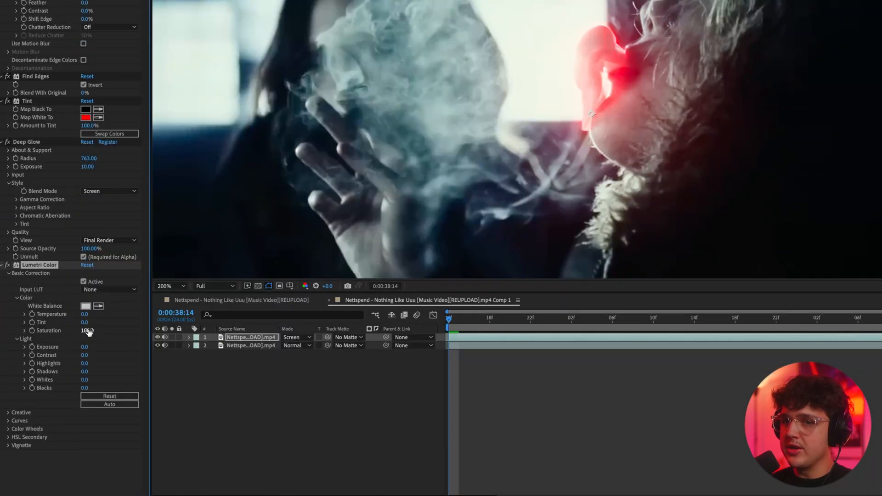
Raise Lumetri saturation and add Color Balance (HLS) with its Hue animated to cycle colours.
left_click_drag(87, 330, 87, 330)
type("hls")
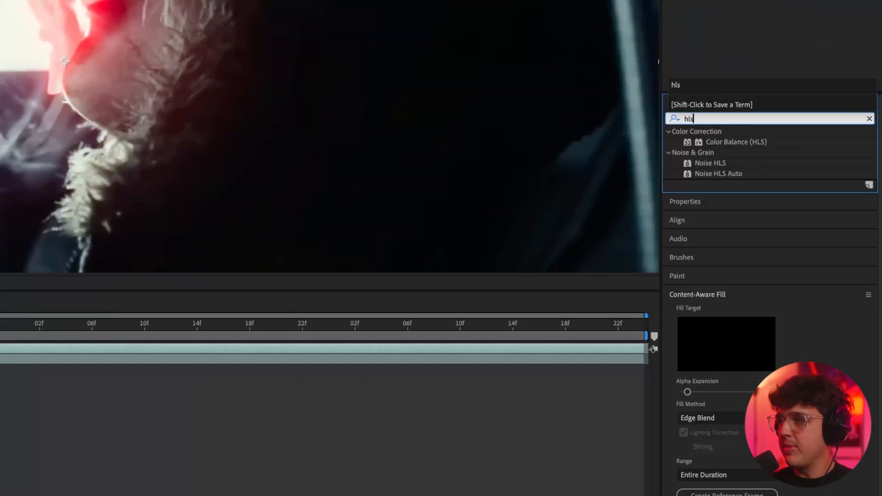
left_click_drag(736, 141, 529, 157)
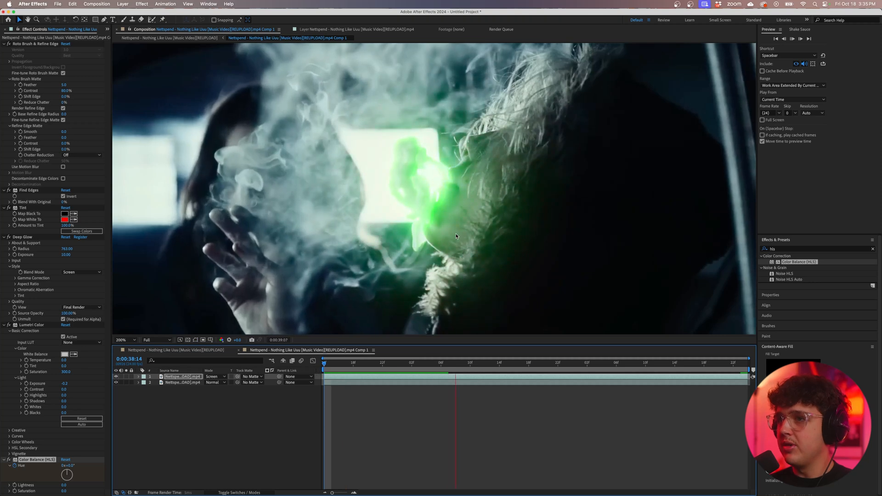
left_click(507, 363)
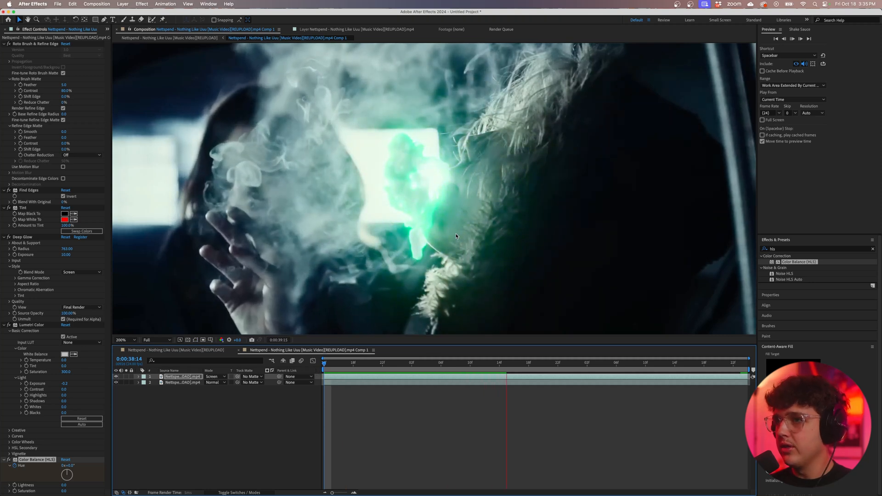